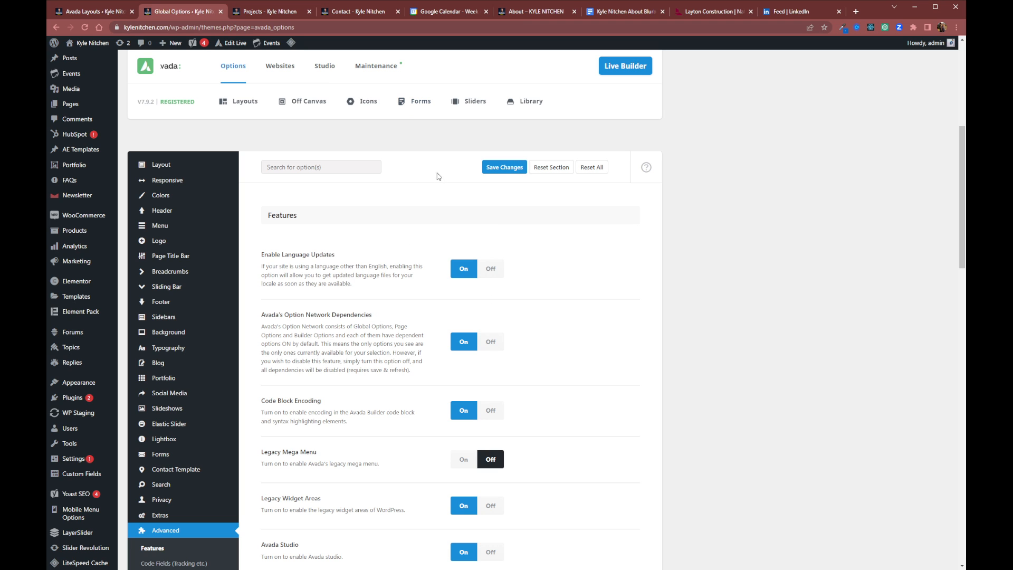
Step: View the live Projects portfolio page in the mobile-width browser window
left_click(268, 11)
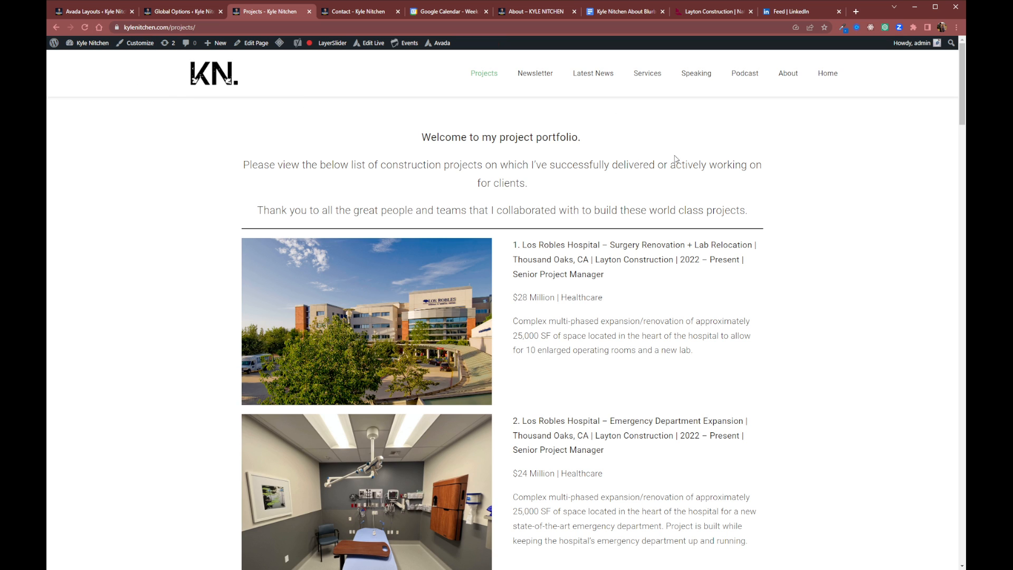
mouse_move(962, 156)
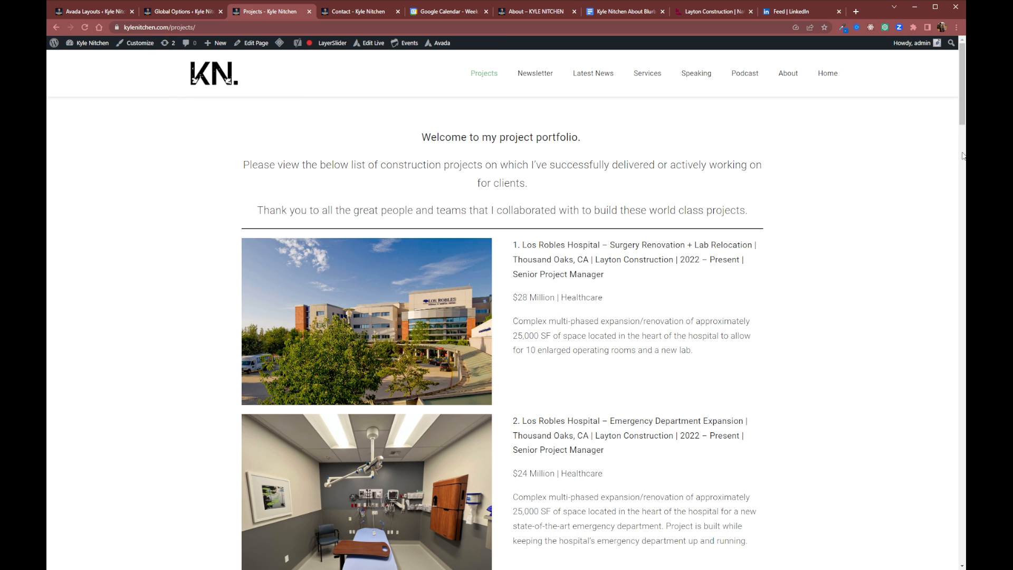
scroll("down", 3)
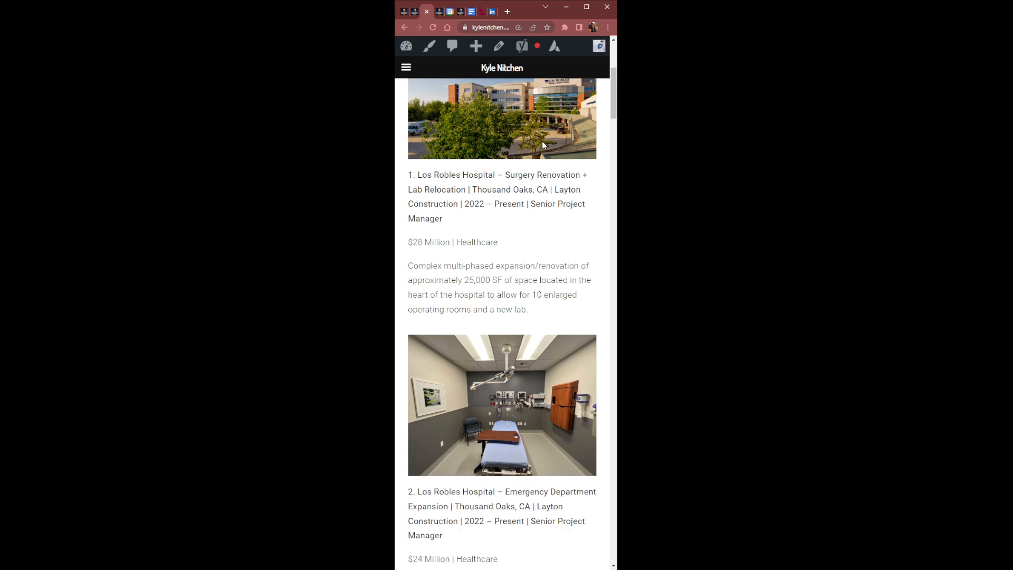
scroll("up", 3)
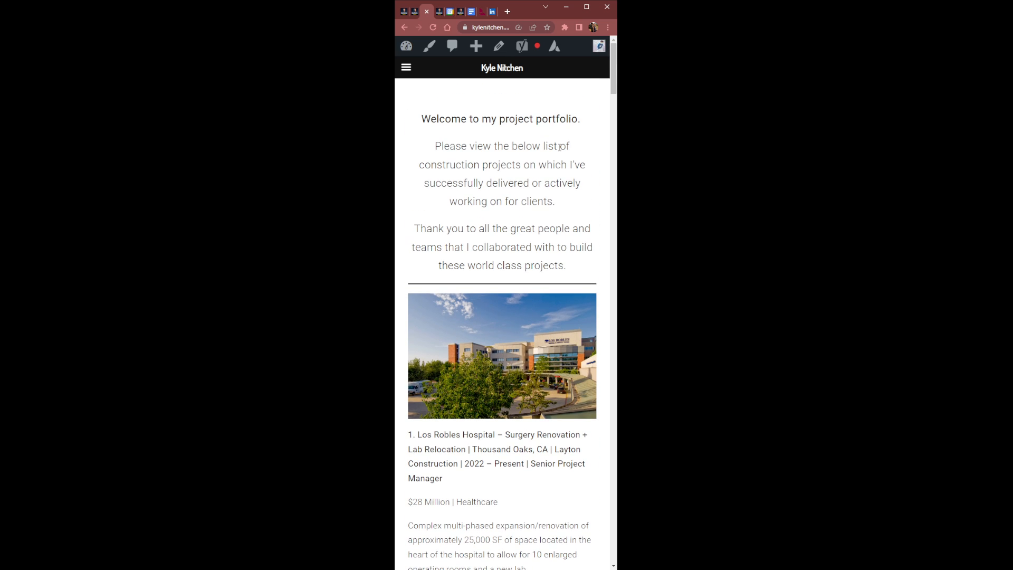
left_click(406, 68)
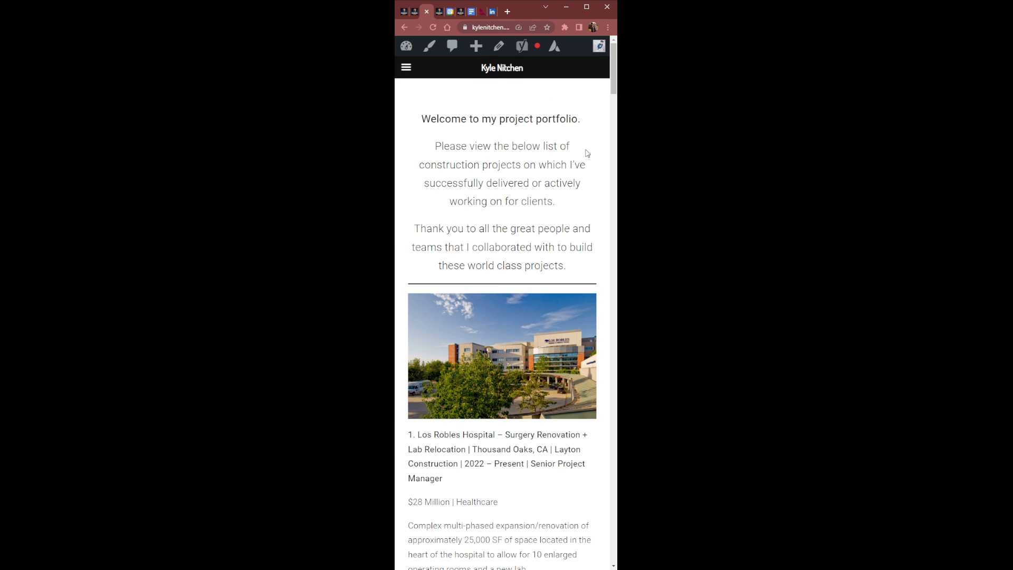
left_click(405, 67)
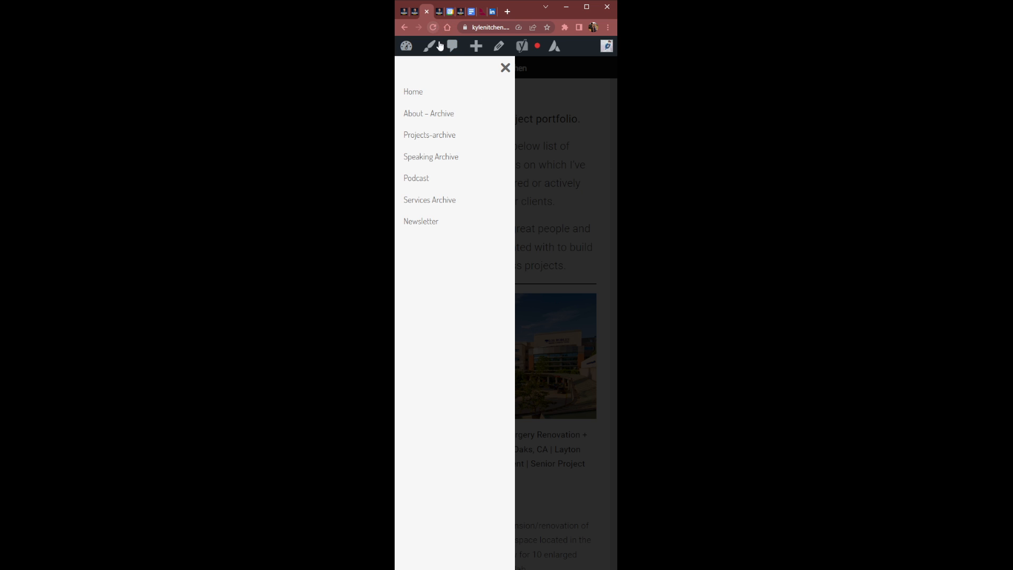
left_click(505, 68)
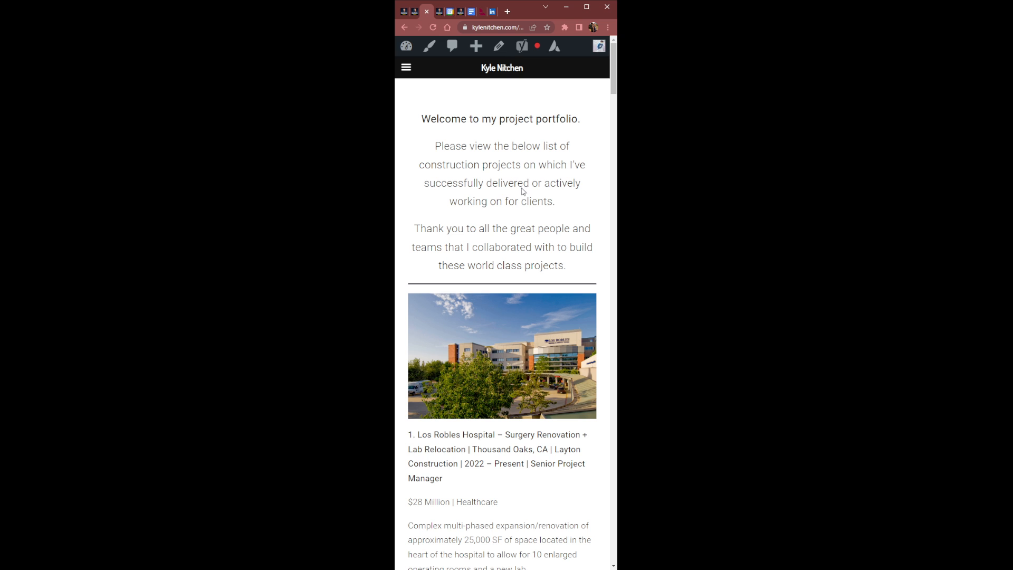
mouse_move(611, 137)
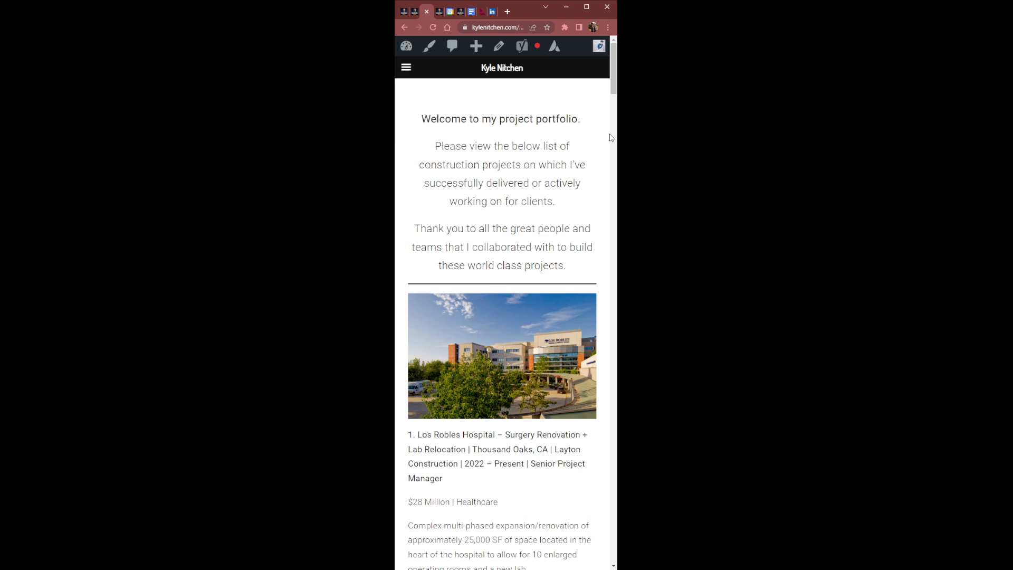
mouse_move(612, 143)
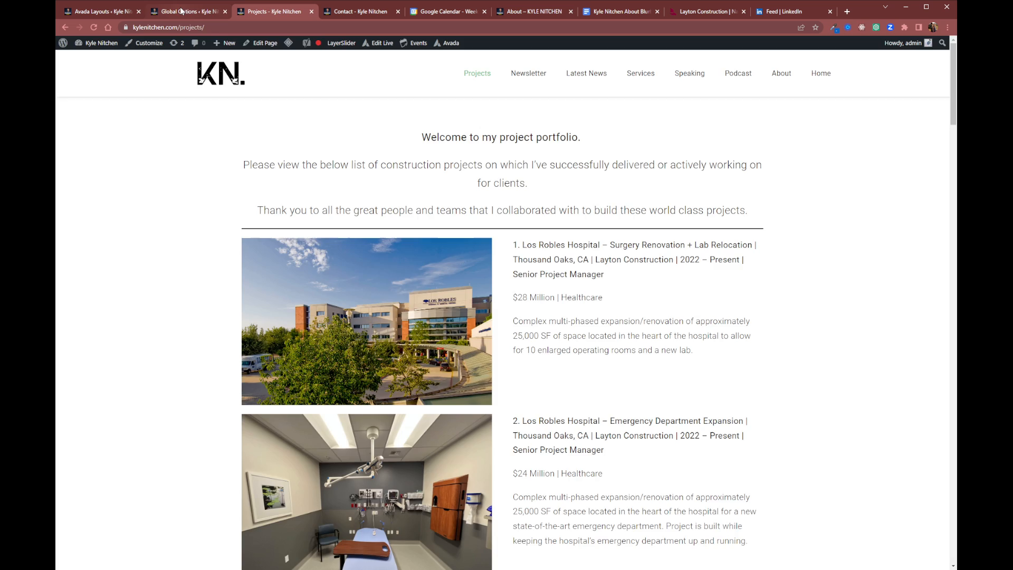
Step: Return to the Avada Global Options panel via Avada > Dashboard and Avada > Options
left_click(188, 12)
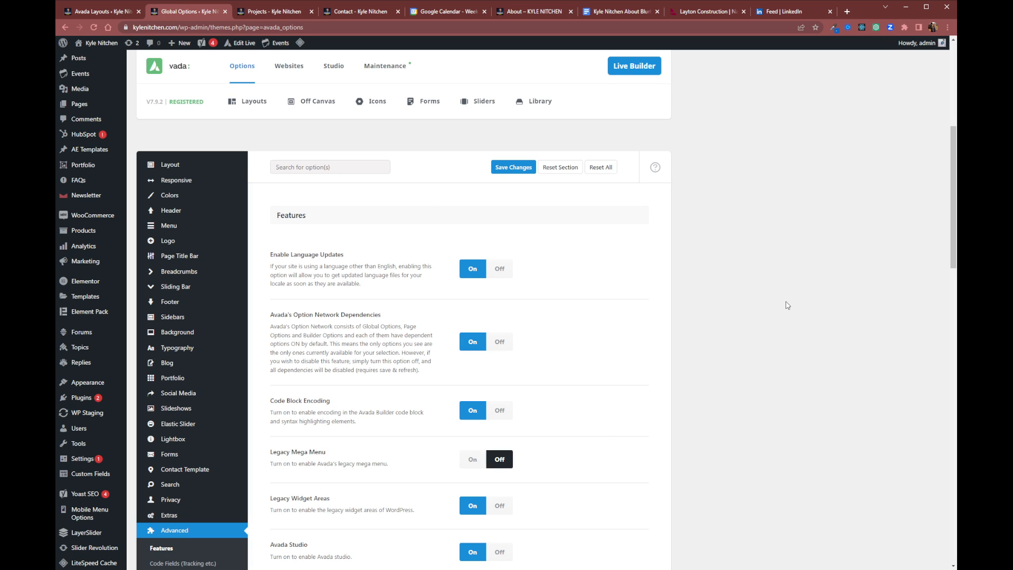
mouse_move(179, 271)
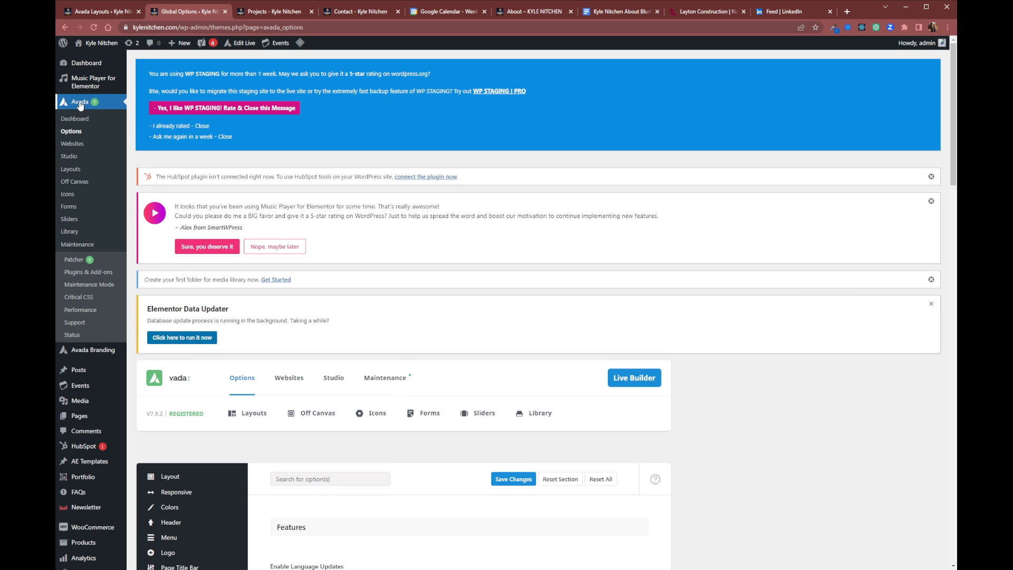
left_click(74, 118)
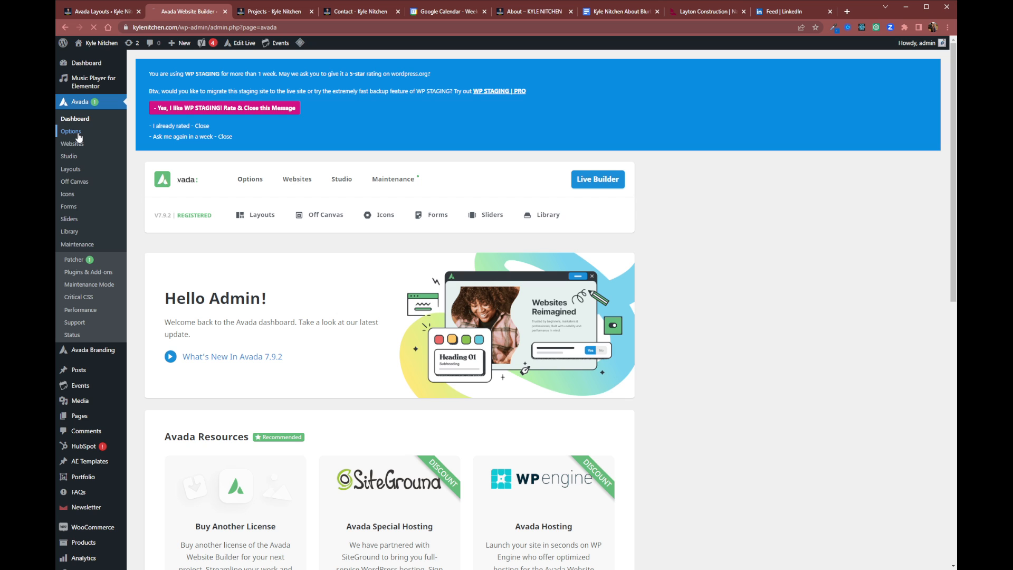
left_click(70, 131)
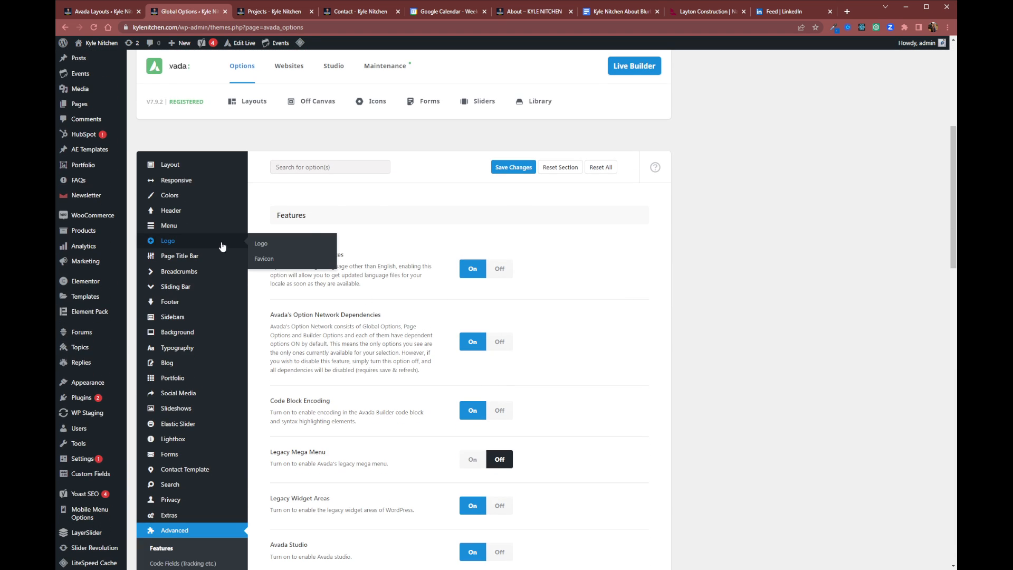
Step: Show the Header section, whose options are overridden by a global Header layout
left_click(171, 209)
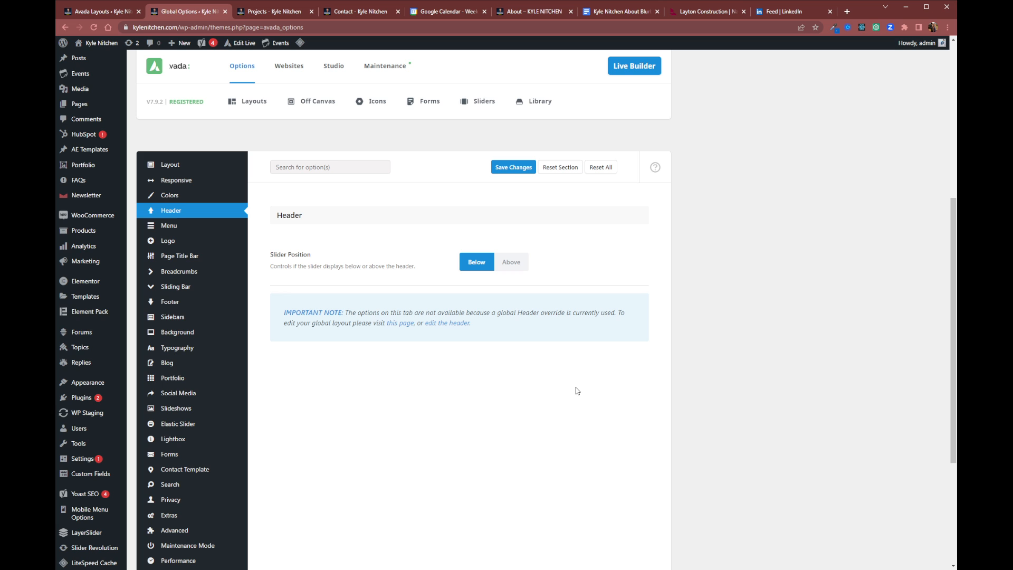
left_click_drag(283, 312, 396, 323)
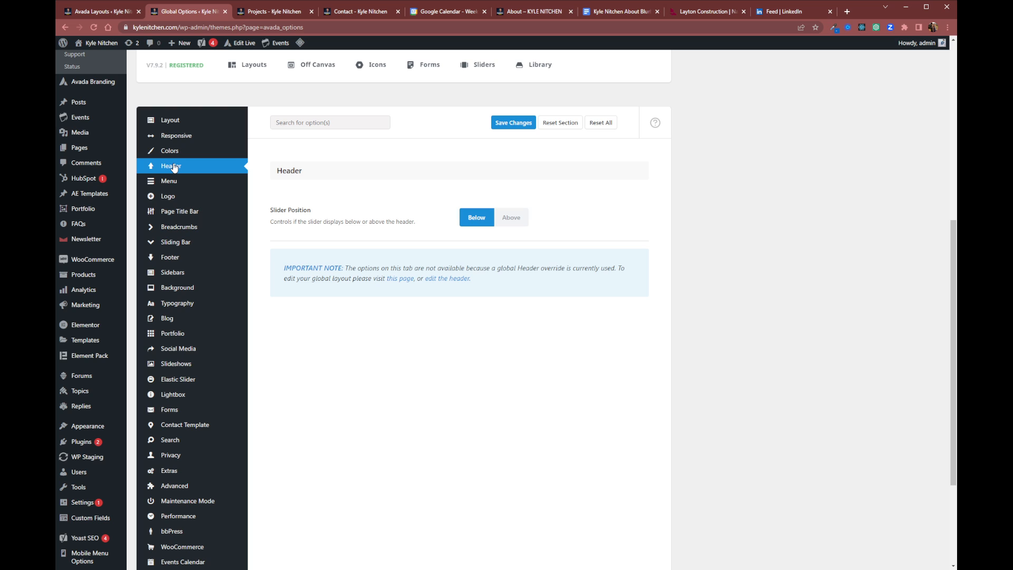
mouse_move(169, 180)
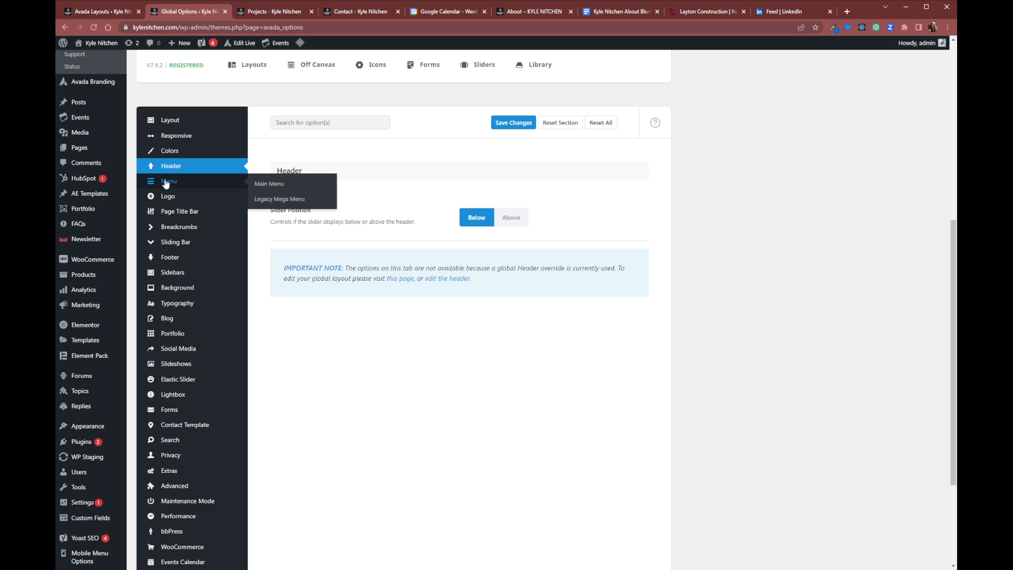
mouse_move(169, 183)
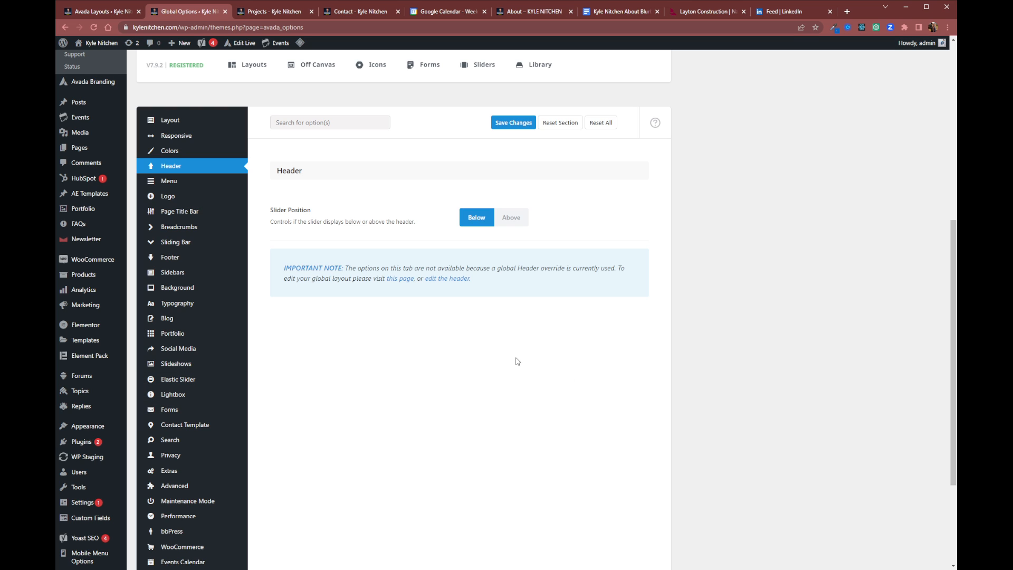
mouse_move(177, 379)
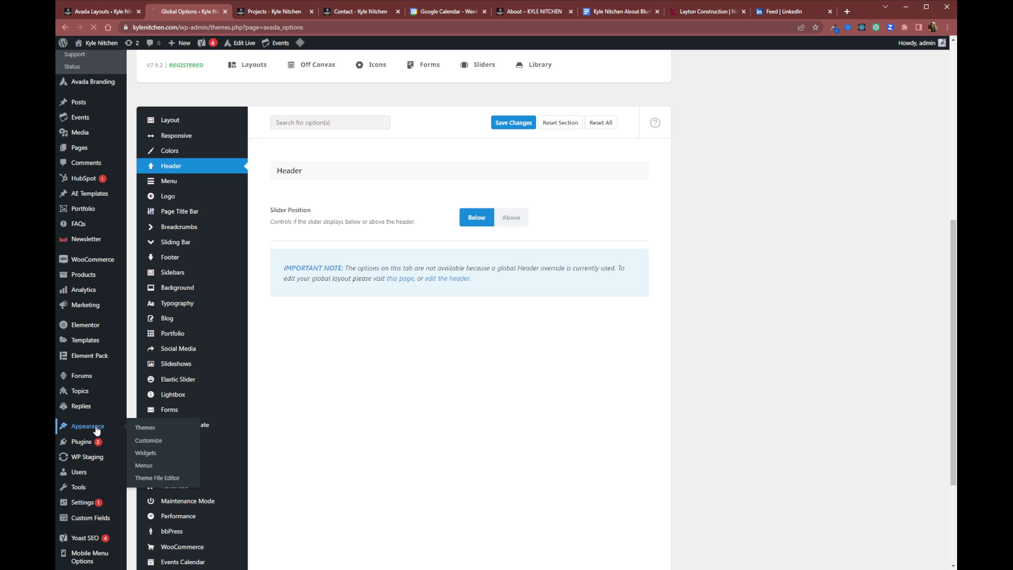
Step: Assign the Classic Main Menu to the Left Mobile Menu display location in Appearance > Menus
left_click(145, 427)
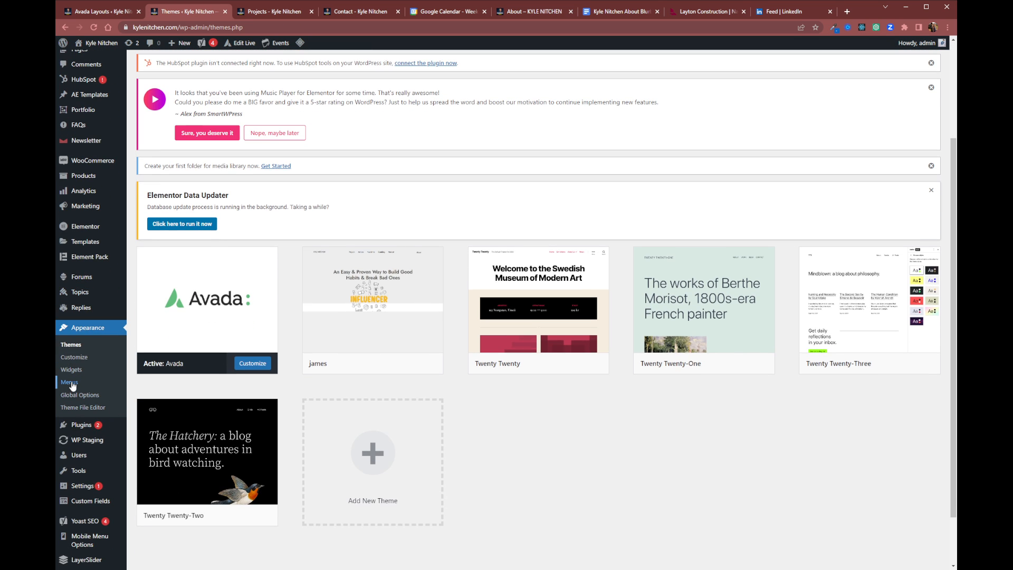
left_click(69, 381)
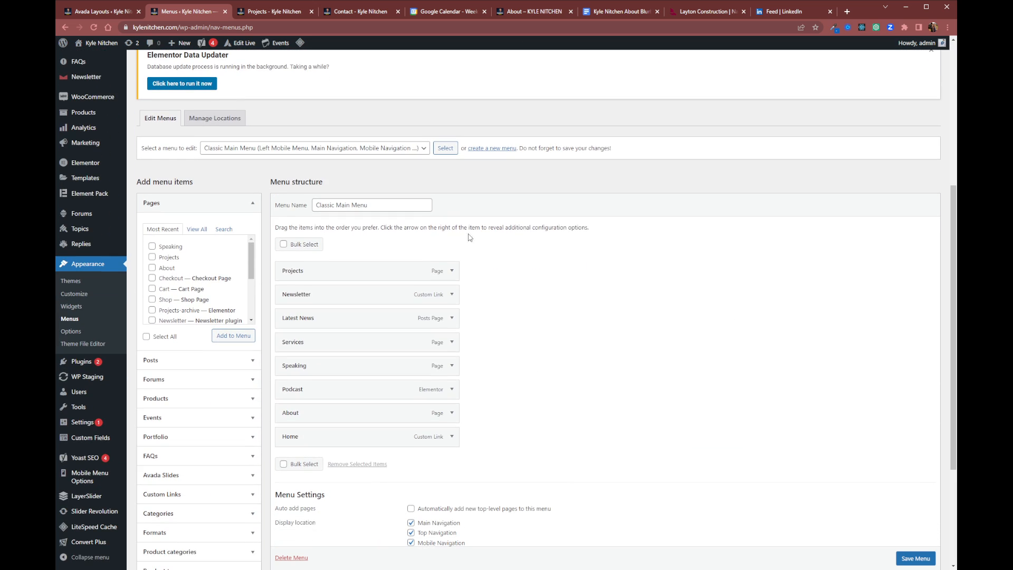
mouse_move(784, 326)
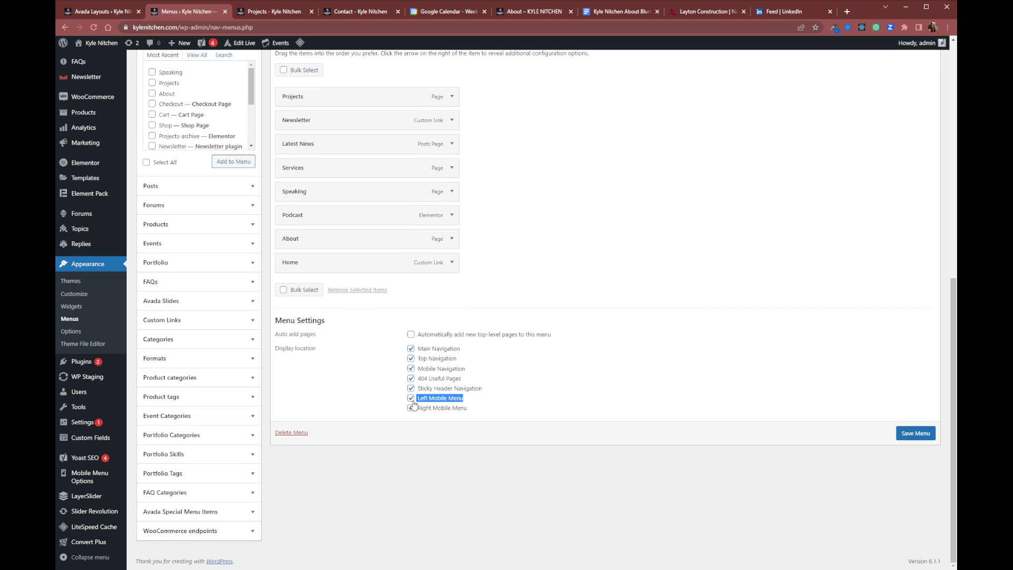
left_click(410, 407)
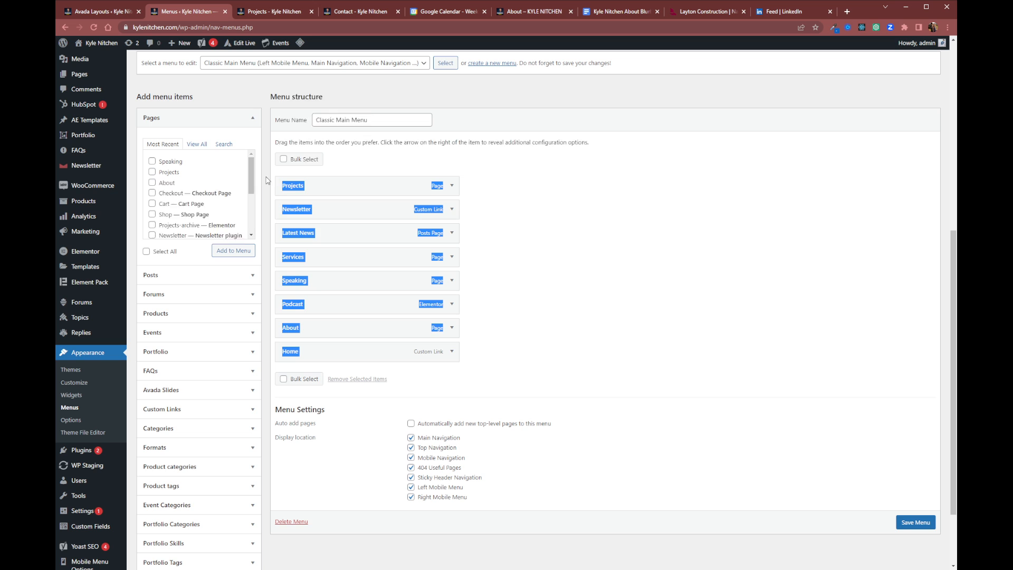
scroll("down", 3)
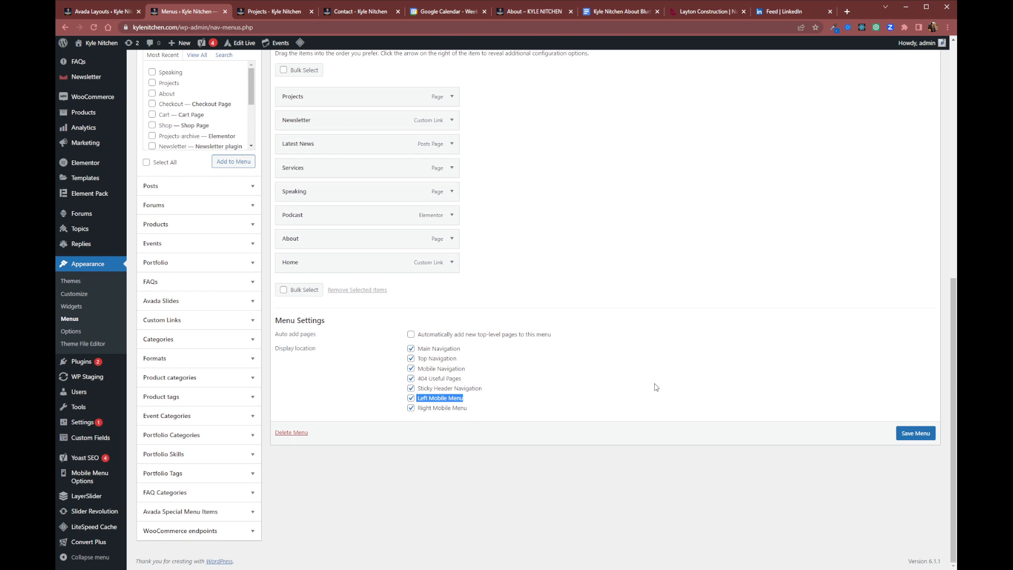